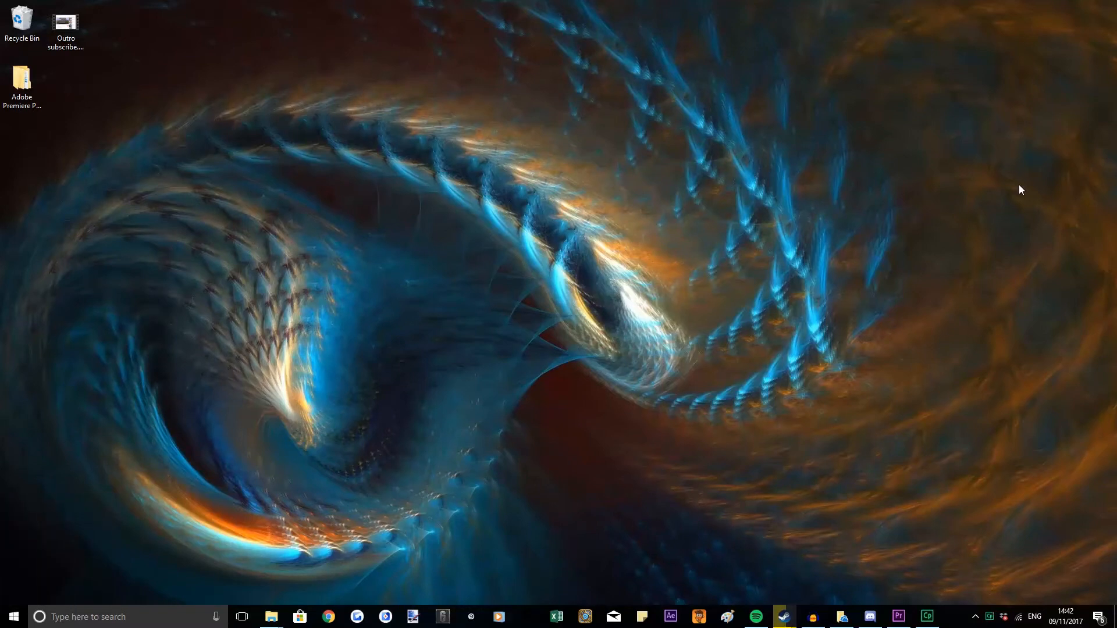
{"action": "mouse_move", "coordinate": [1036, 506]}
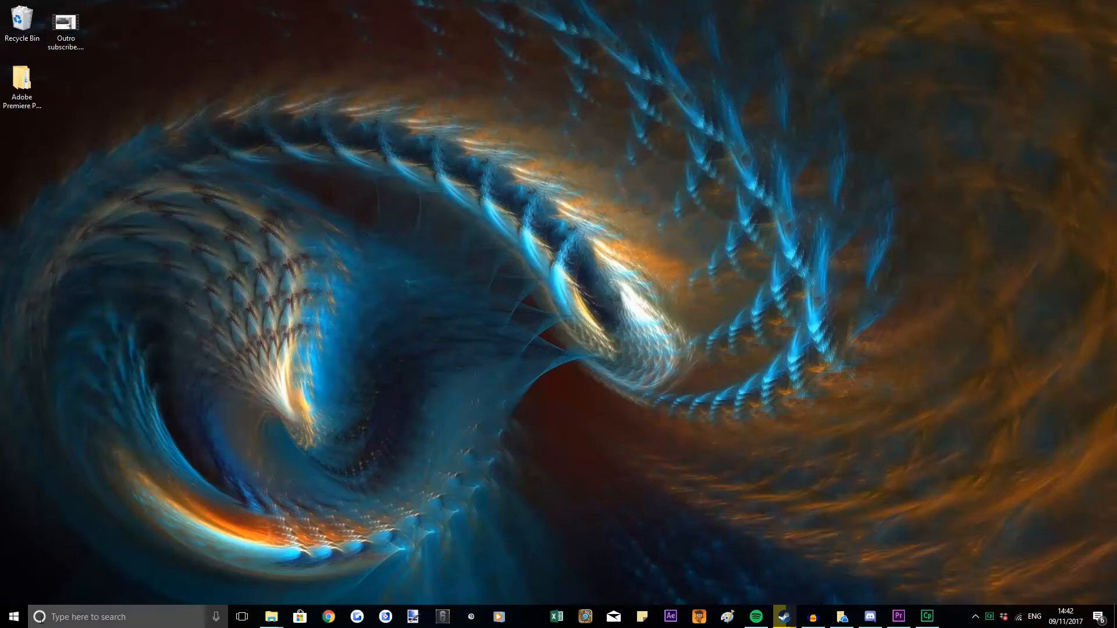
Open Command Prompt from Start search and run ipconfig, showing IPv4 192.168.0.5 and gateway 192.168.0.1
{"action": "type", "text": "comman"}
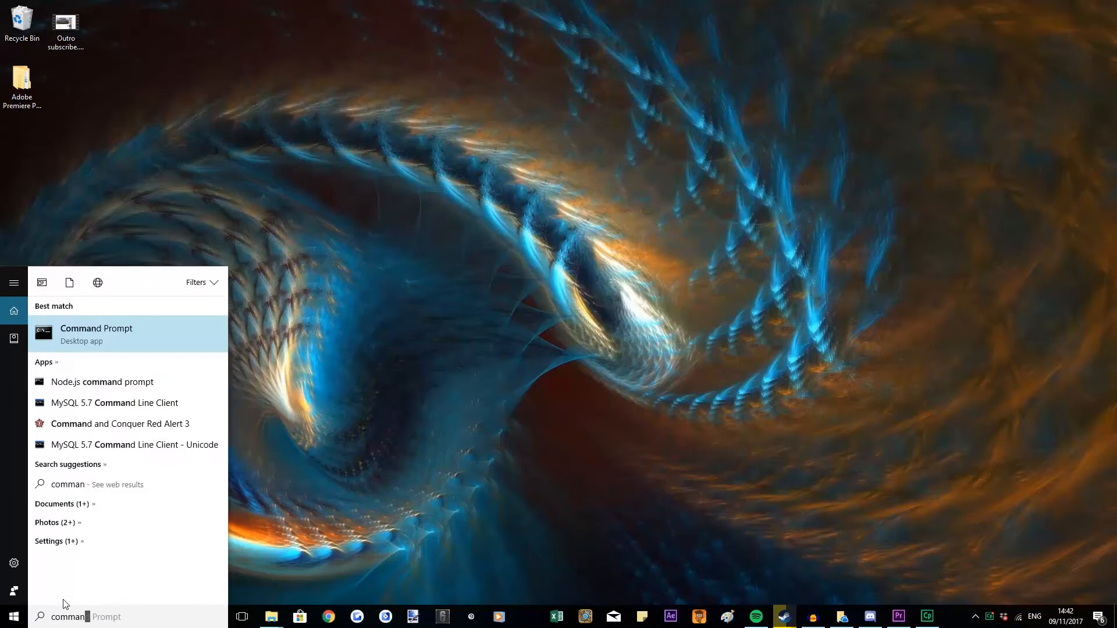
{"action": "left_click", "coordinate": [96, 334]}
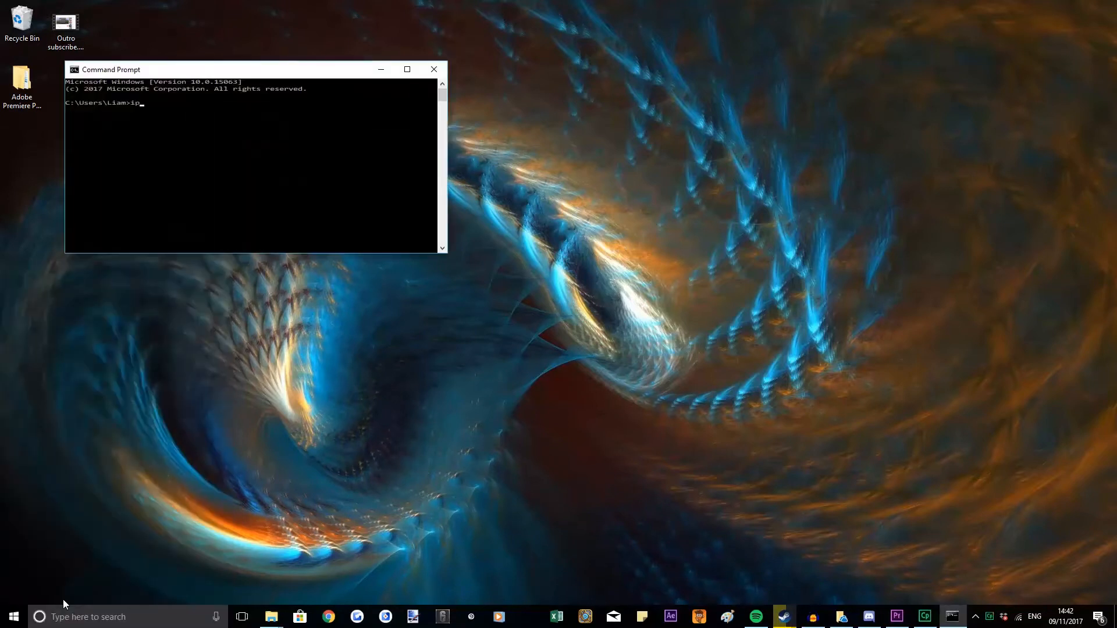
{"action": "key", "text": "Enter"}
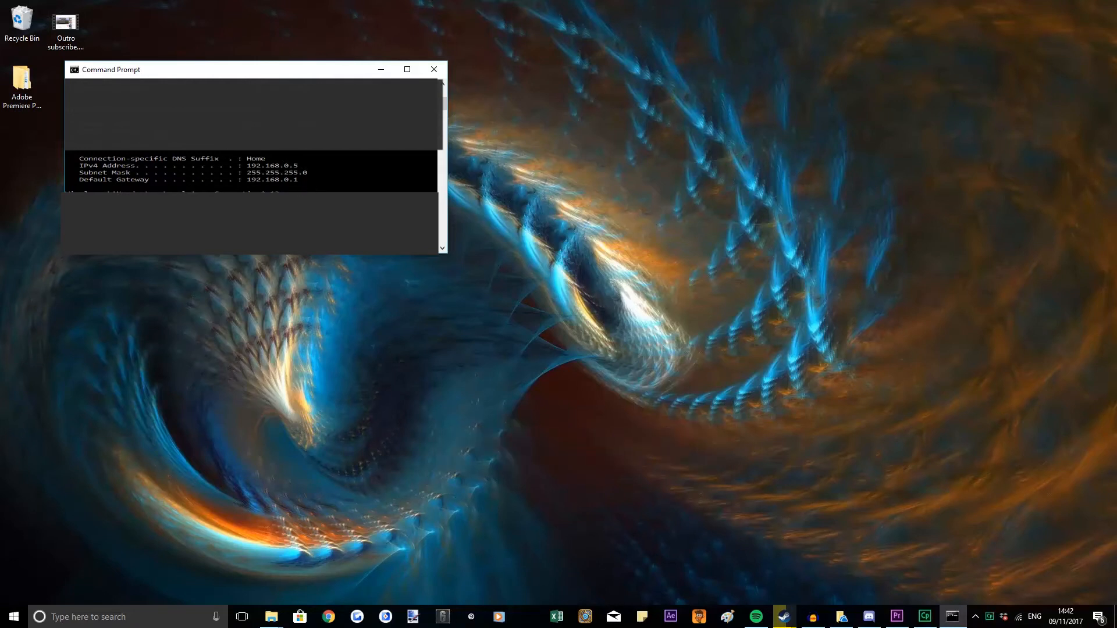
{"action": "mouse_move", "coordinate": [270, 157]}
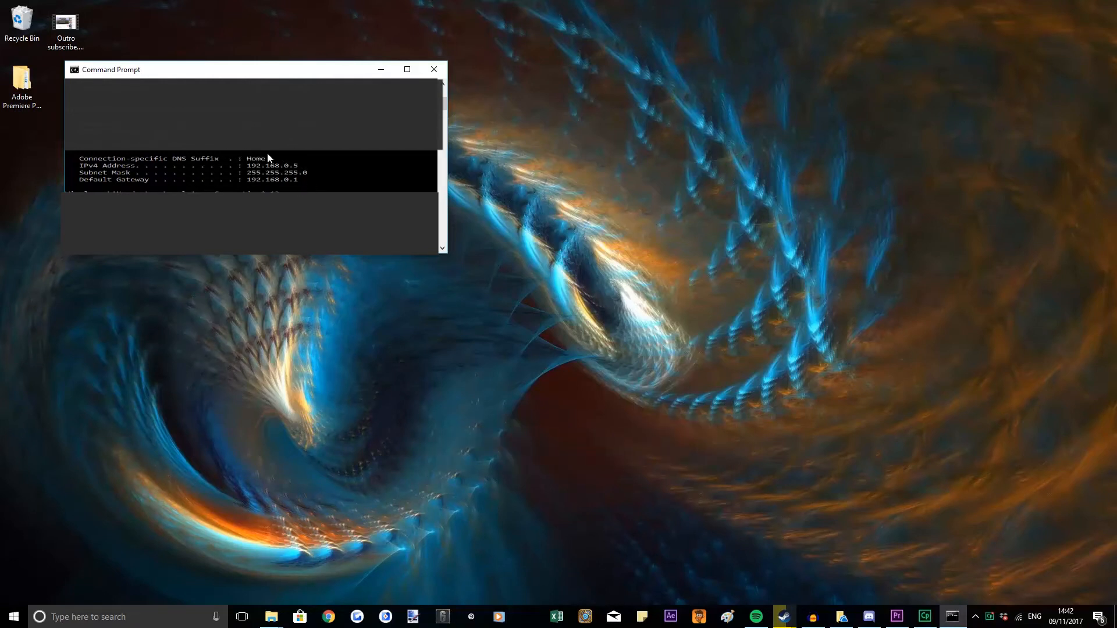
{"action": "mouse_move", "coordinate": [710, 393]}
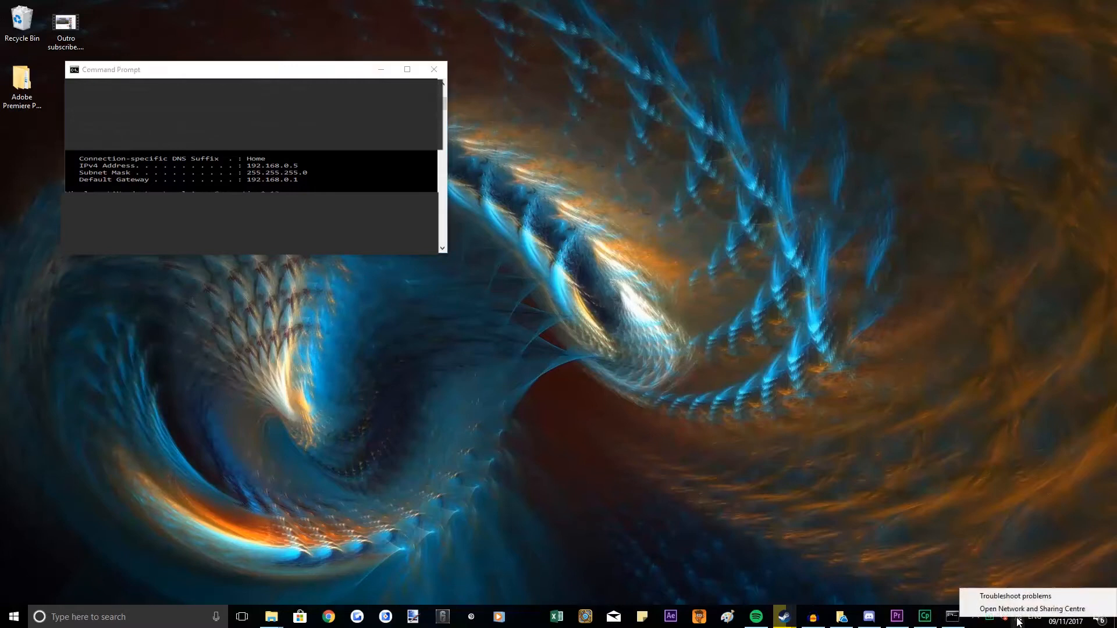
{"action": "mouse_move", "coordinate": [1010, 621]}
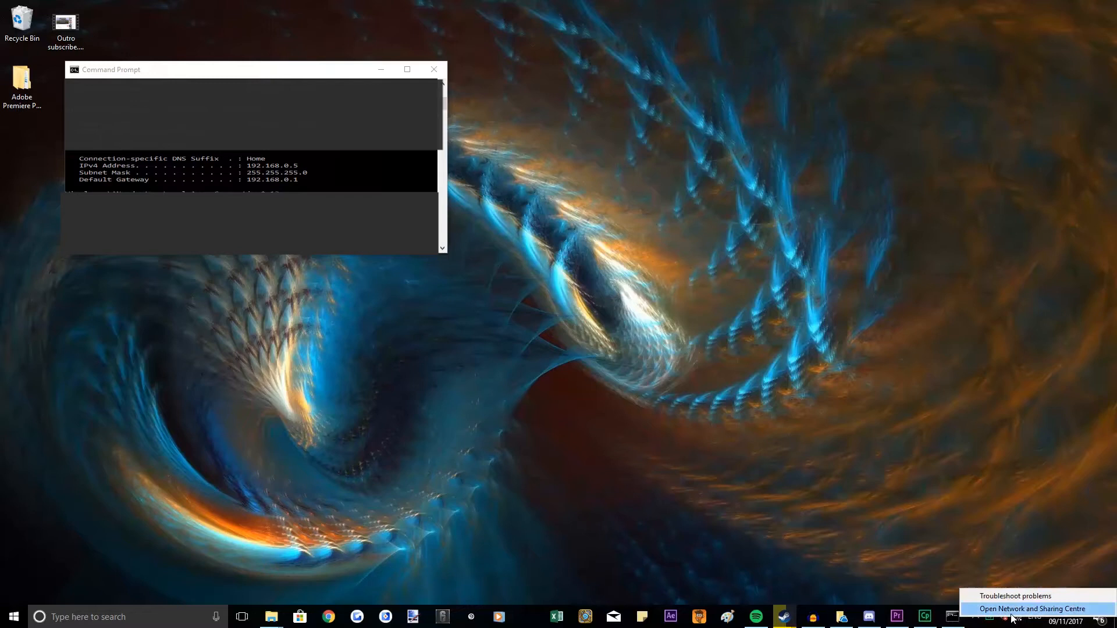
From the network tray icon, open Network and Sharing Centre and the SKYEAFCB WiFi status
{"action": "left_click", "coordinate": [1035, 608]}
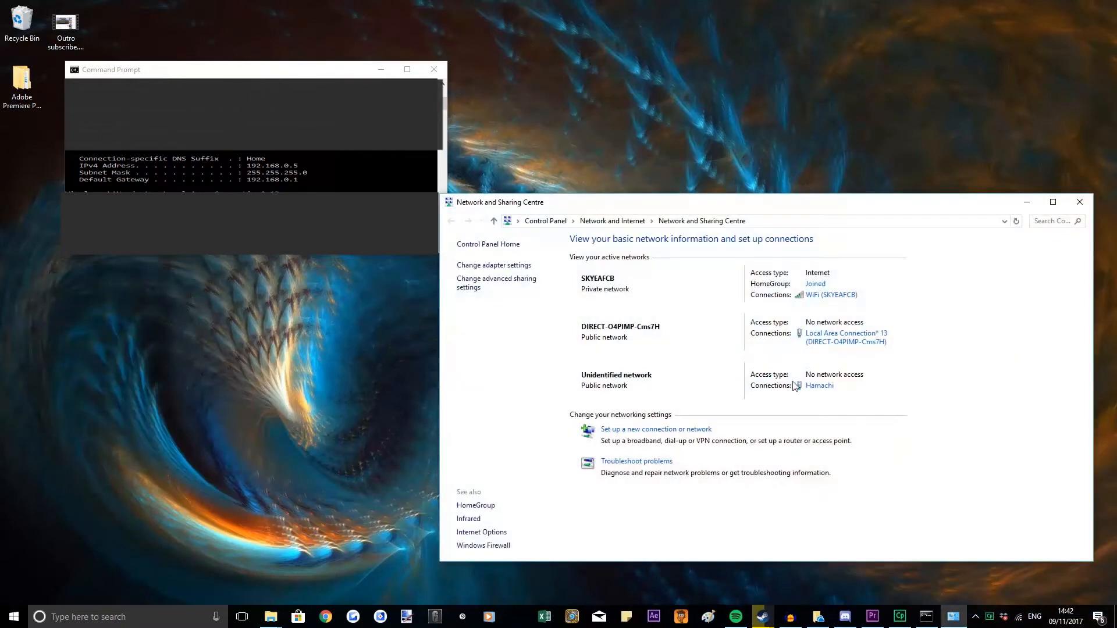
{"action": "mouse_move", "coordinate": [819, 300]}
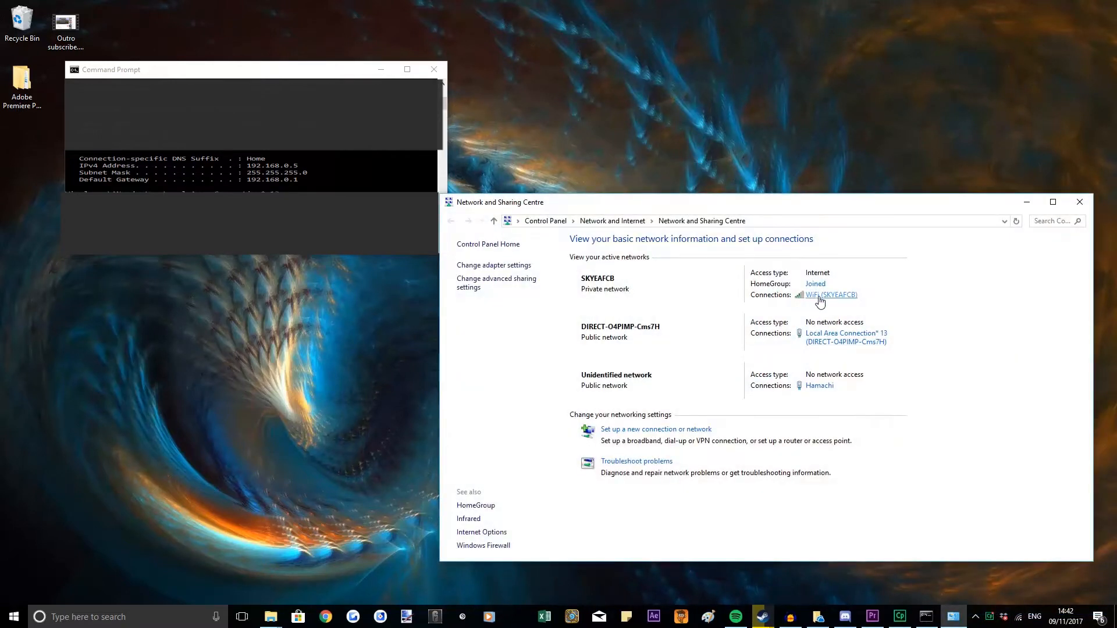
{"action": "left_click", "coordinate": [829, 295]}
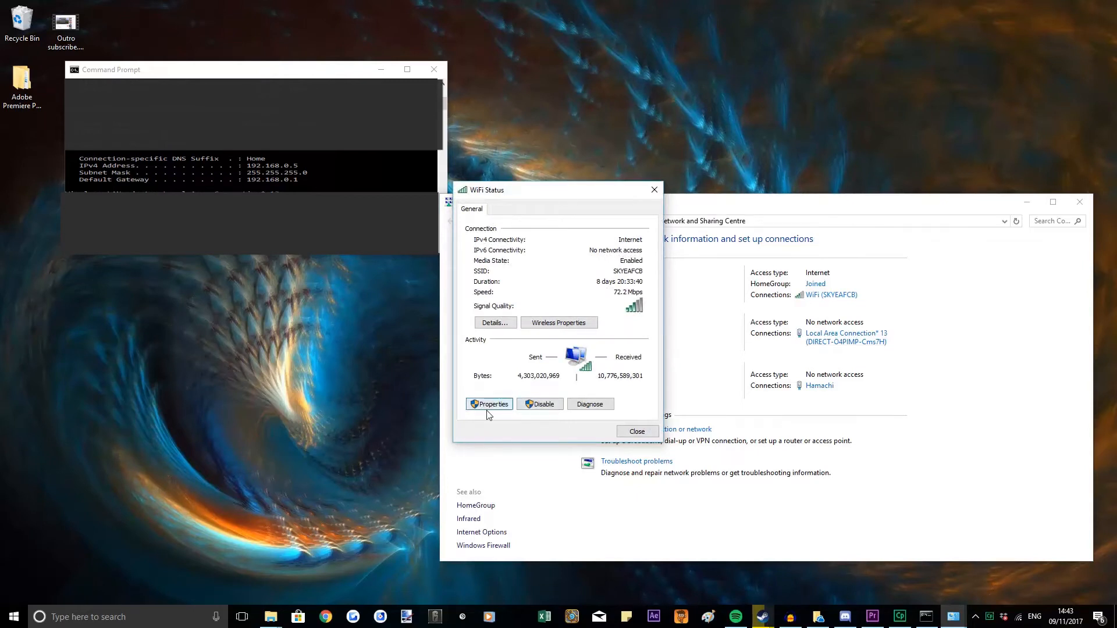
Give the WiFi adapter static IPv4 192.168.0.100, mask 255.255.255.0, gateway 192.168.0.1
{"action": "left_click", "coordinate": [489, 404]}
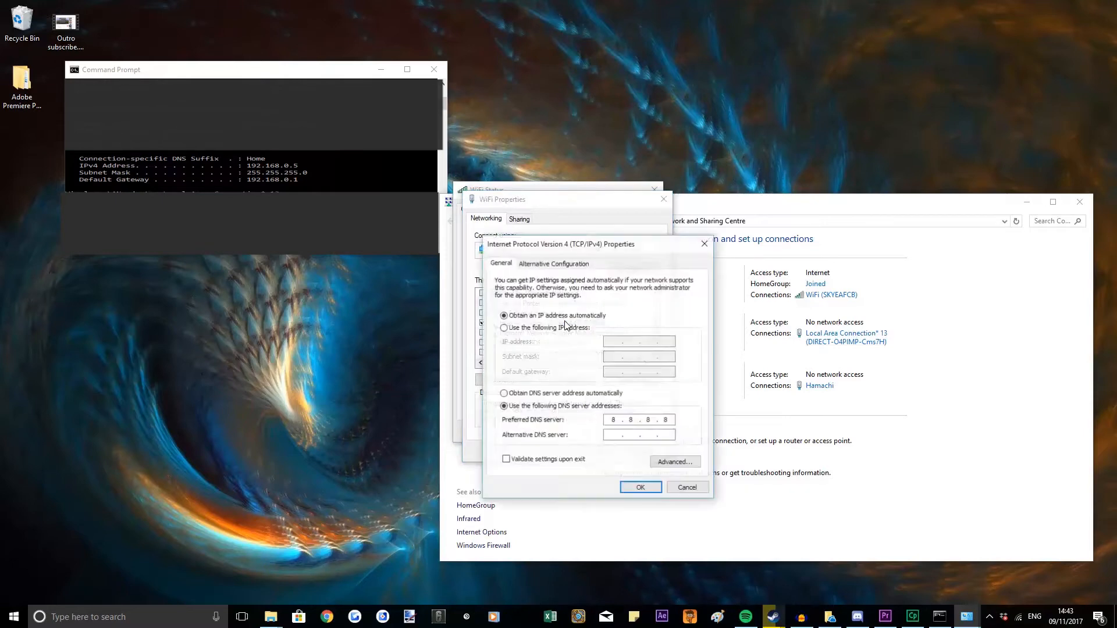
{"action": "left_click", "coordinate": [503, 327]}
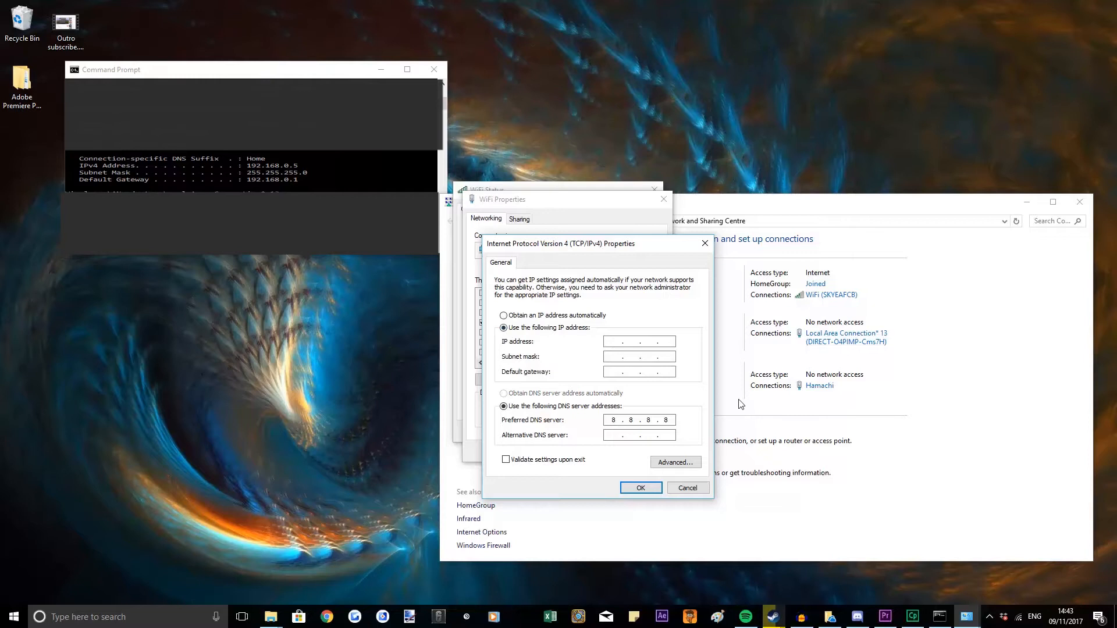
{"action": "type", "text": "192 . . ."}
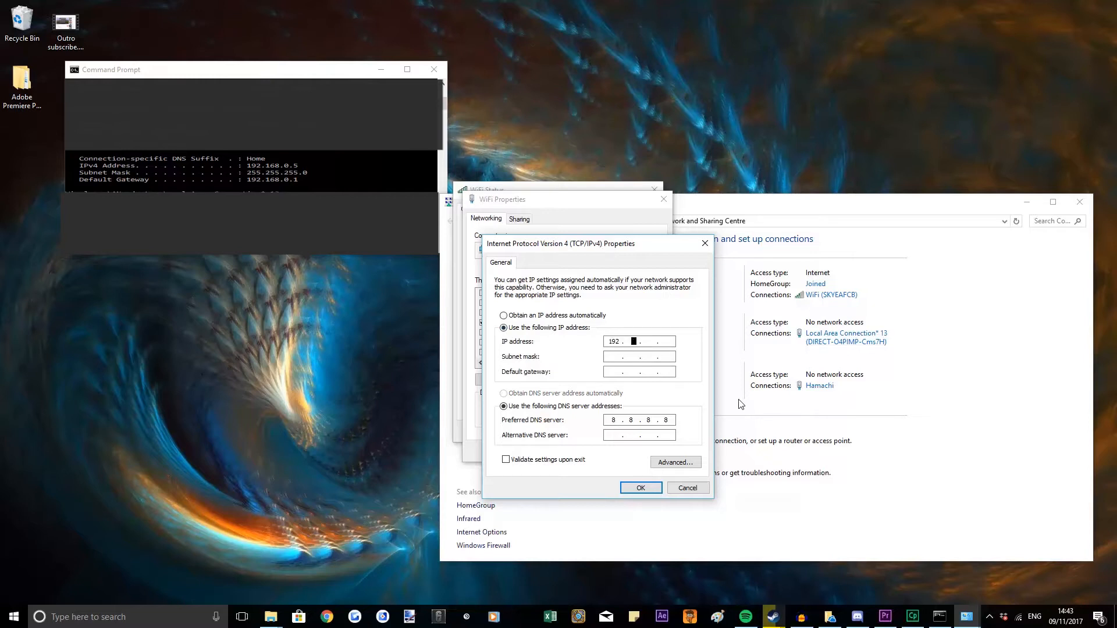
{"action": "type", "text": "168"}
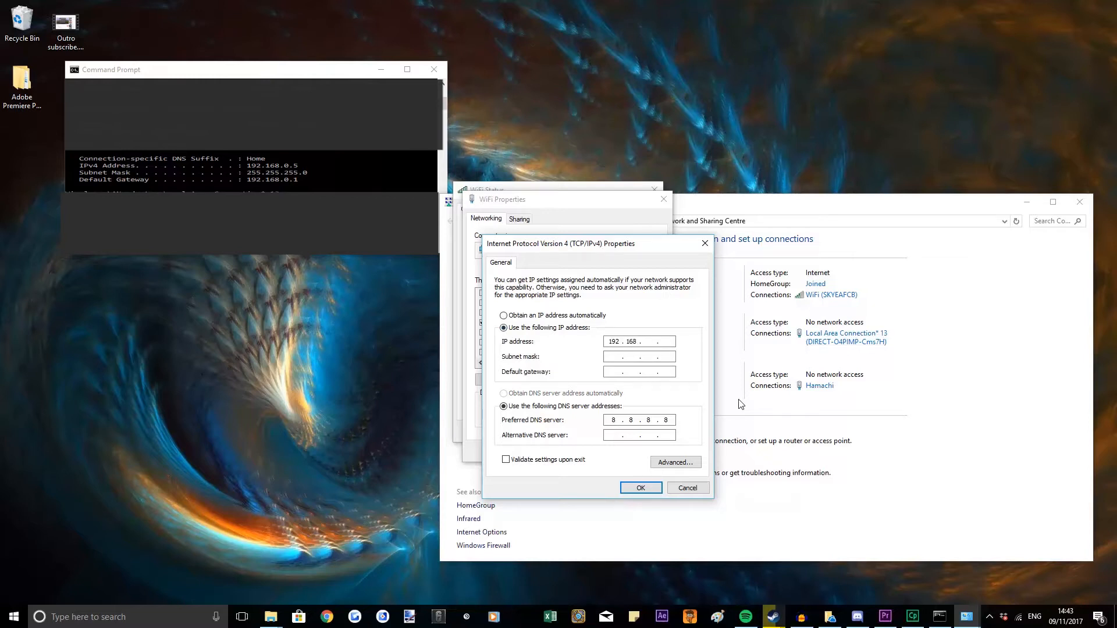
{"action": "type", "text": "0"}
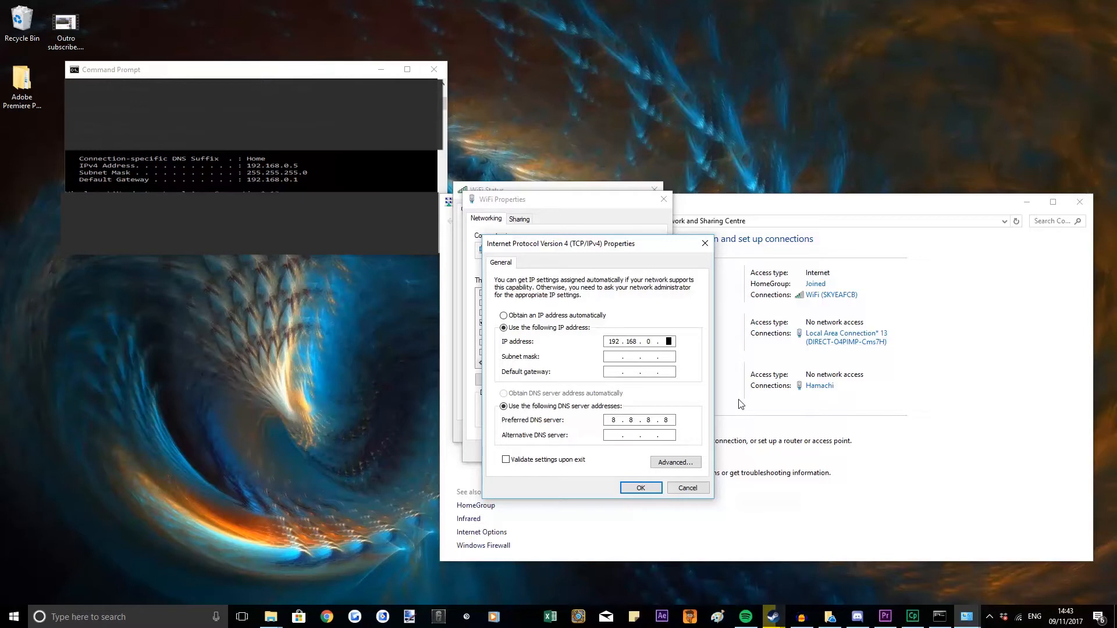
{"action": "type", "text": "100"}
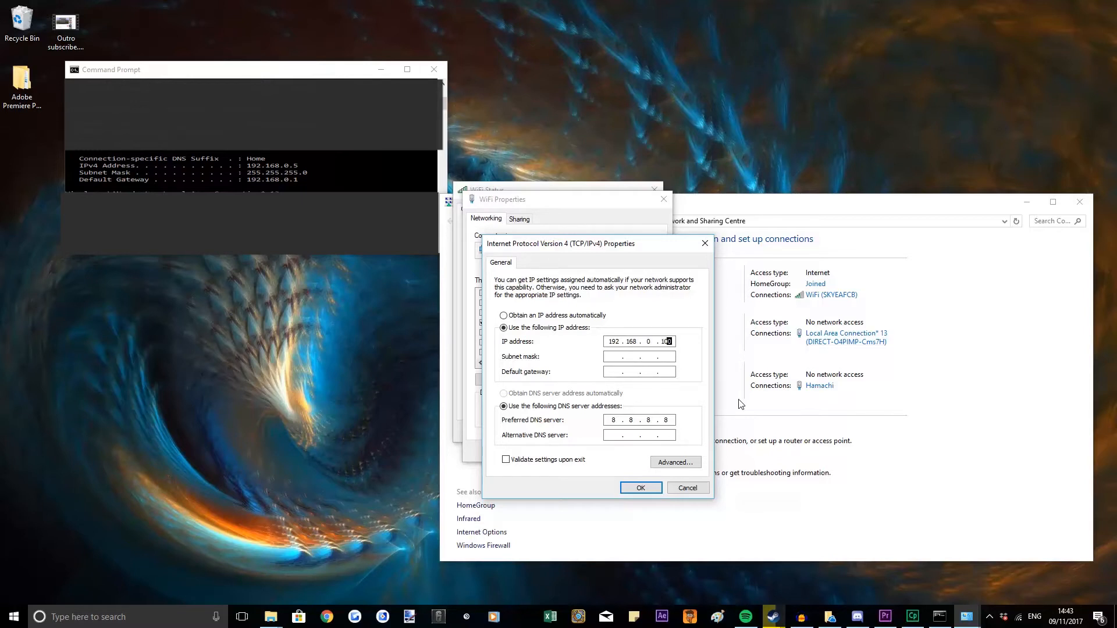
{"action": "left_click", "coordinate": [640, 356]}
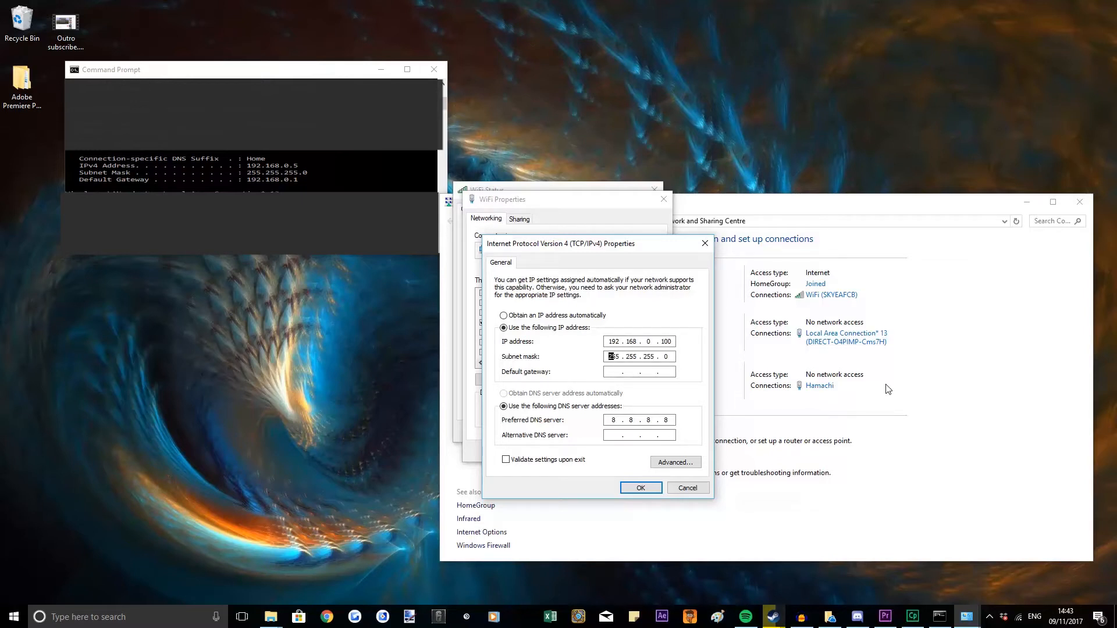
{"action": "mouse_move", "coordinate": [609, 367]}
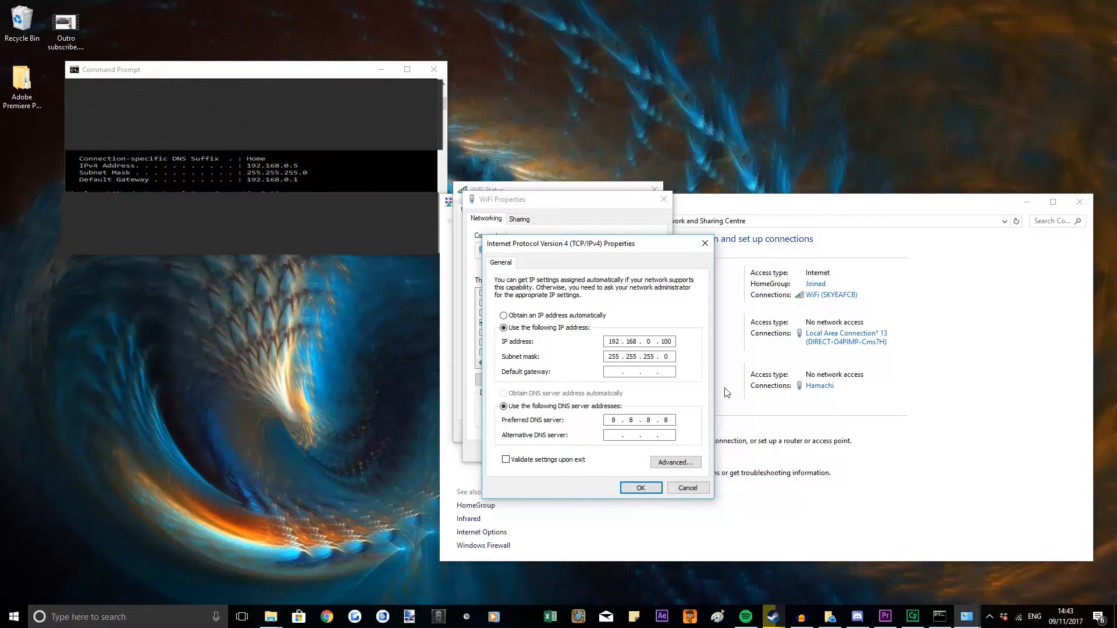
{"action": "type", "text": "192 . 168 . 0 . 1"}
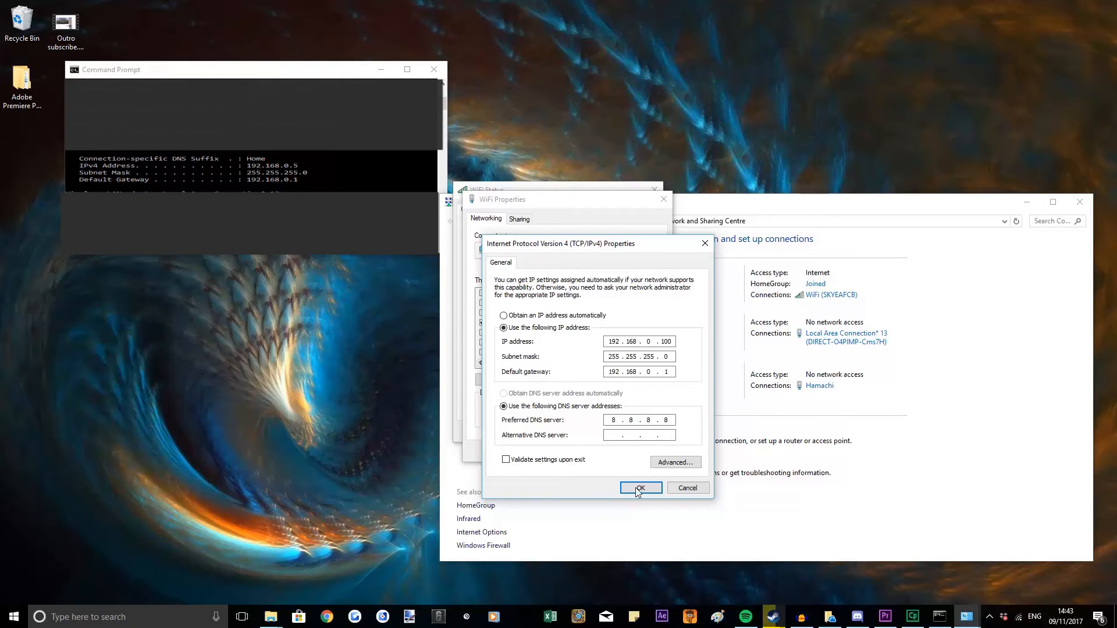
Save the static IPv4 settings with OK, then close the WiFi Properties and WiFi Status windows
{"action": "left_click", "coordinate": [640, 488]}
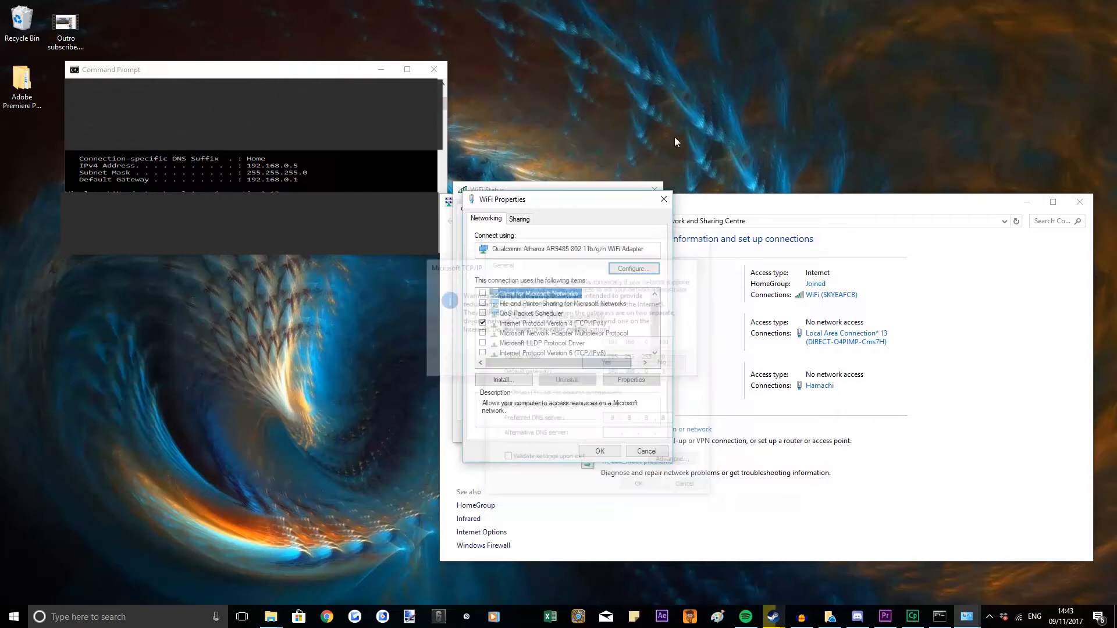
{"action": "left_click", "coordinate": [647, 451]}
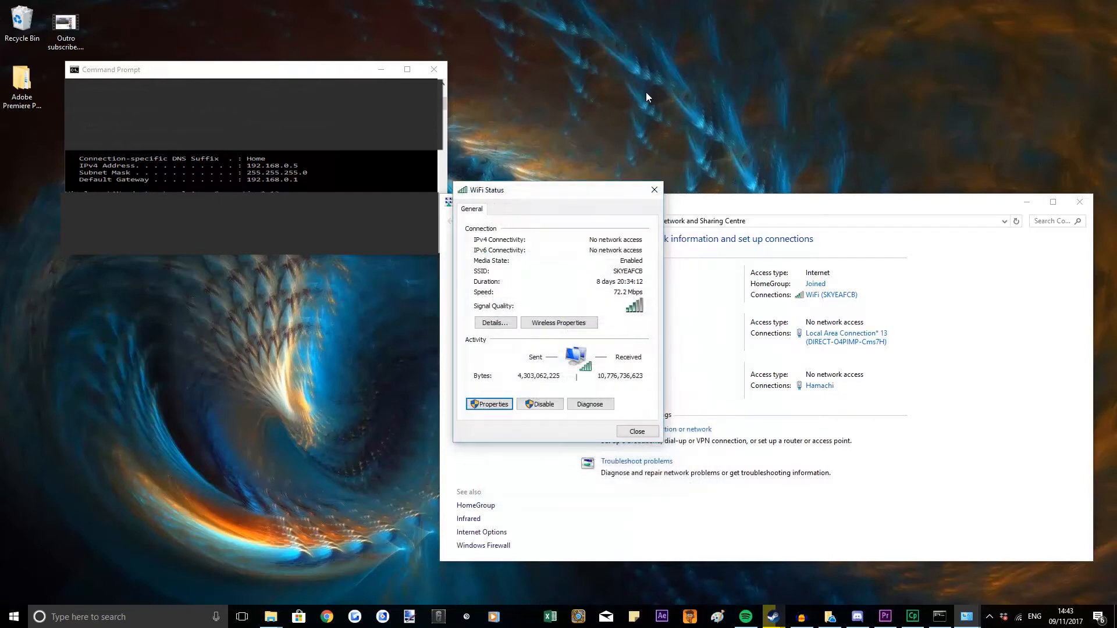
{"action": "left_click", "coordinate": [636, 431]}
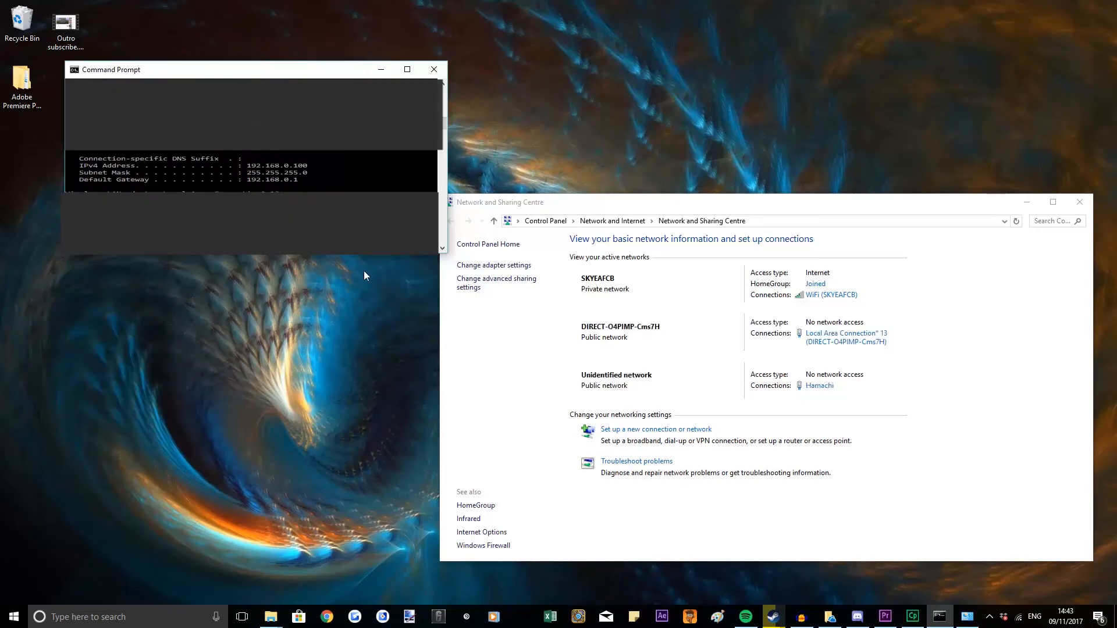
{"action": "mouse_move", "coordinate": [821, 100]}
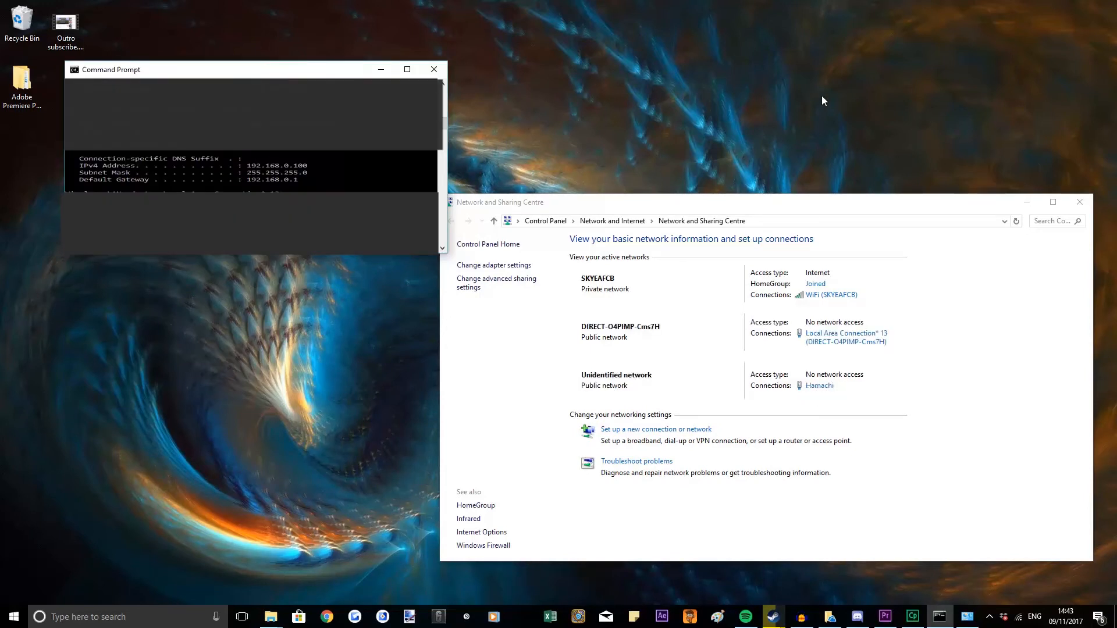
{"action": "mouse_move", "coordinate": [819, 134]}
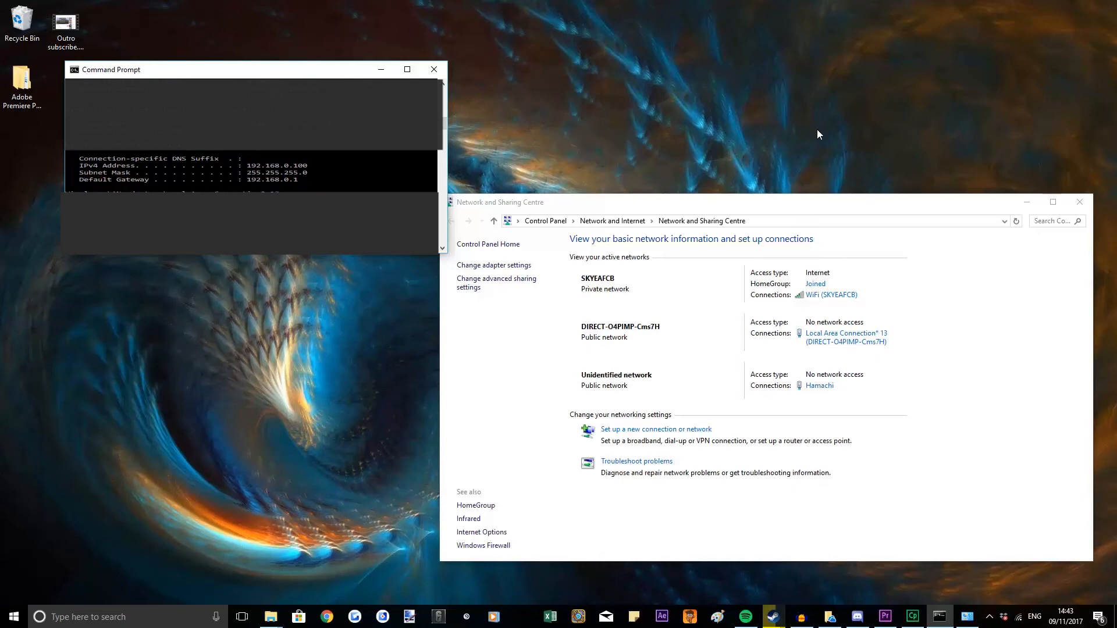